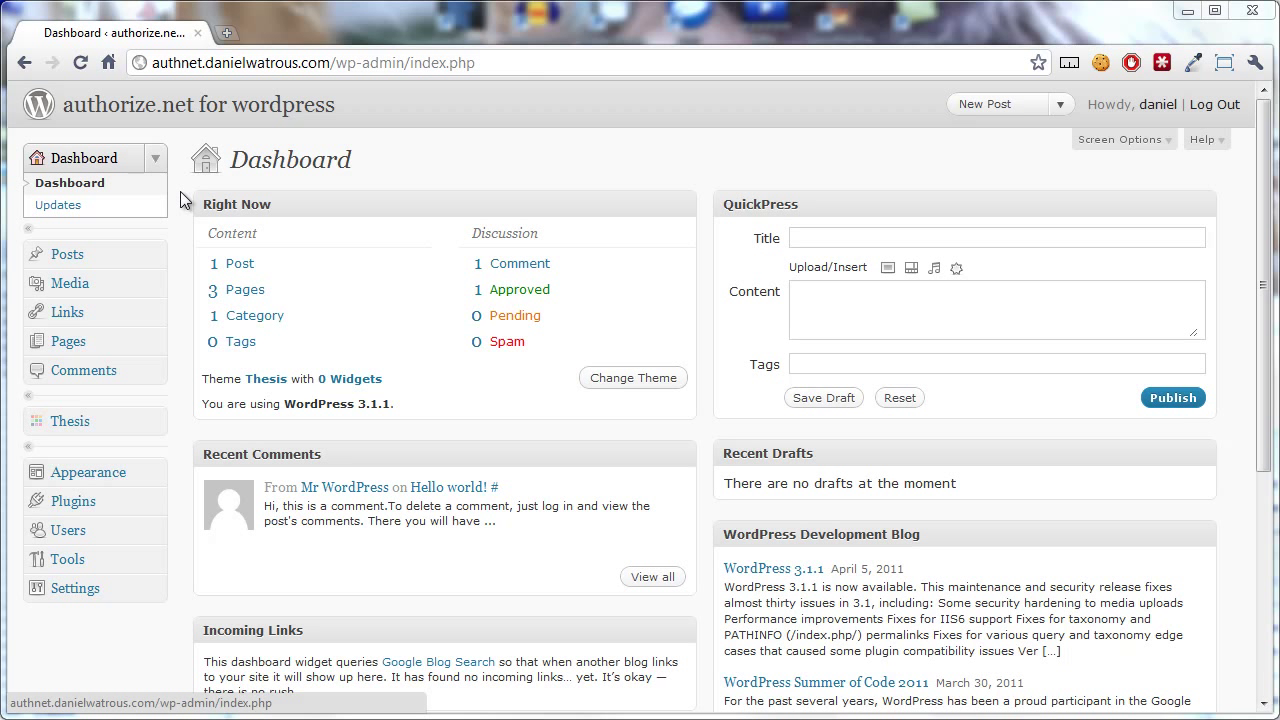
mouse_move(184, 518)
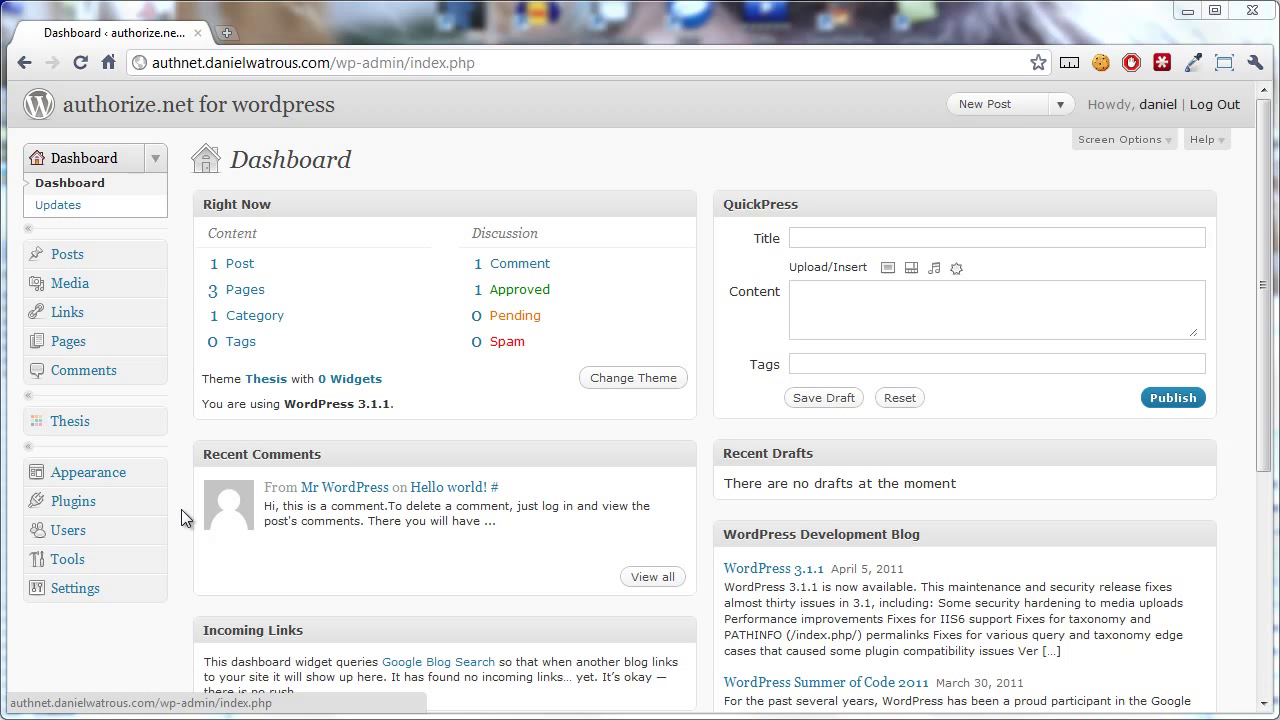
mouse_move(72, 501)
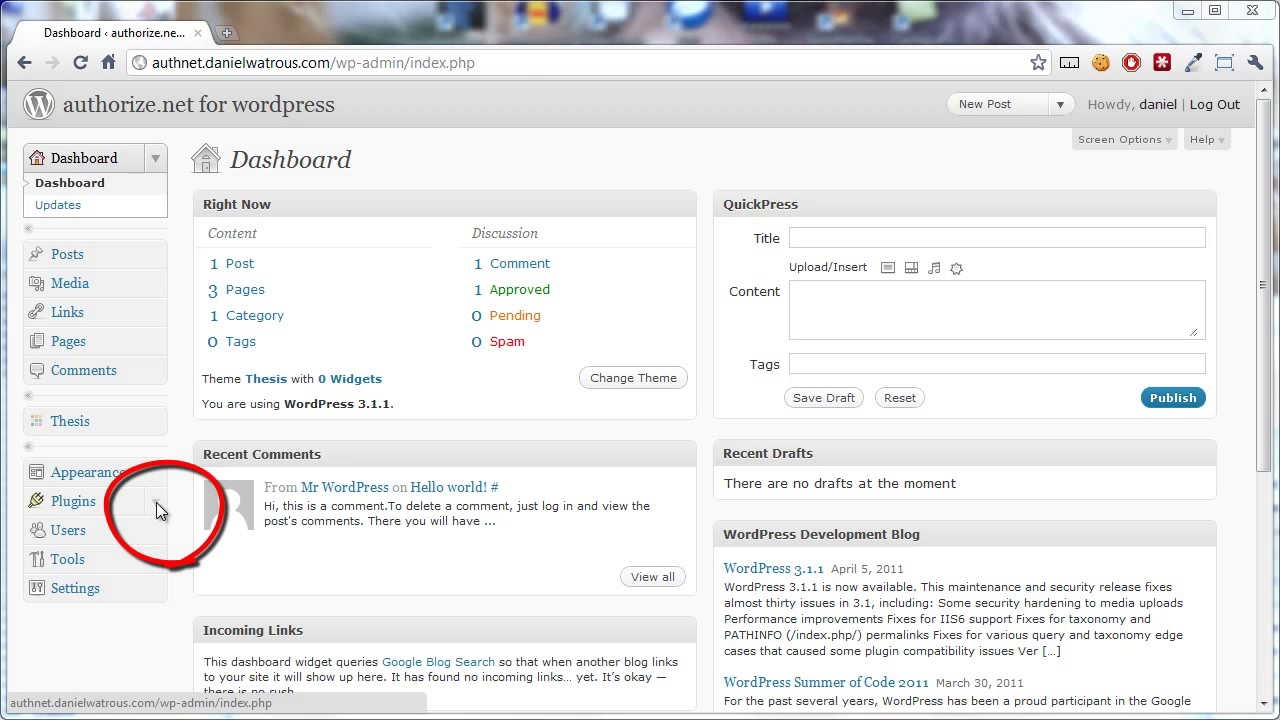
Open the plugin upload tab via Plugins > Add New > Upload
click(72, 501)
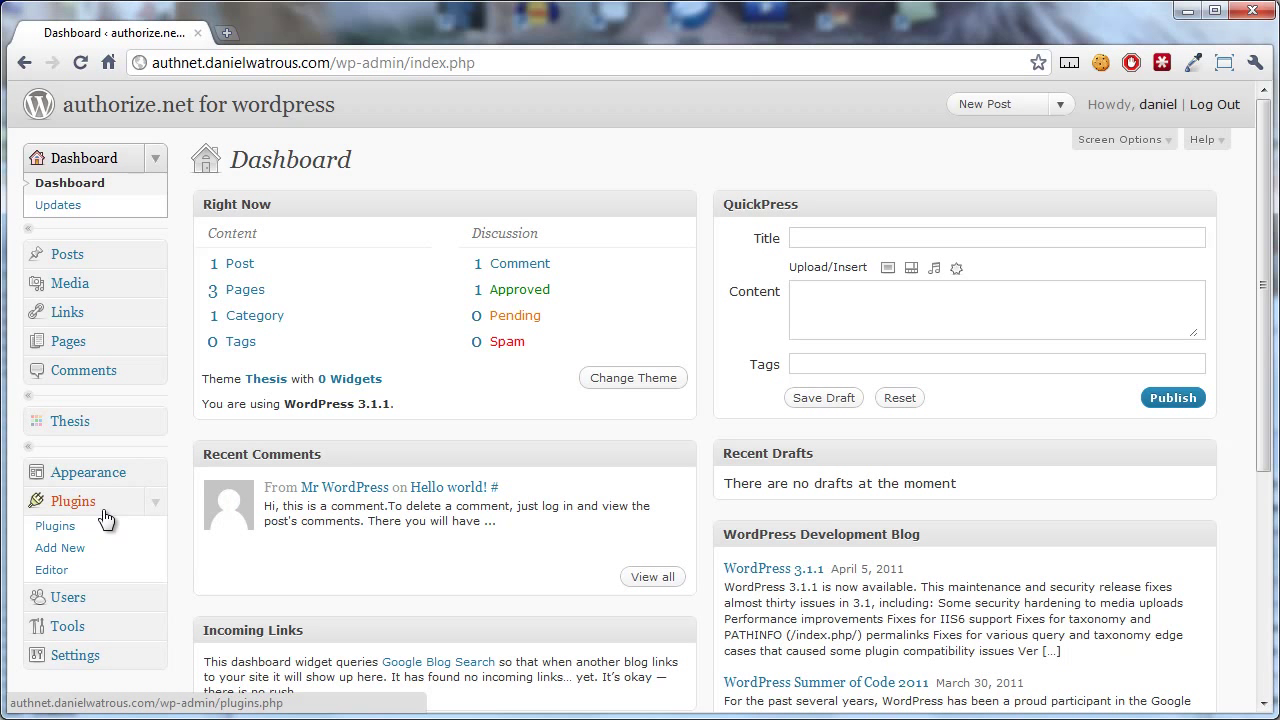
click(60, 547)
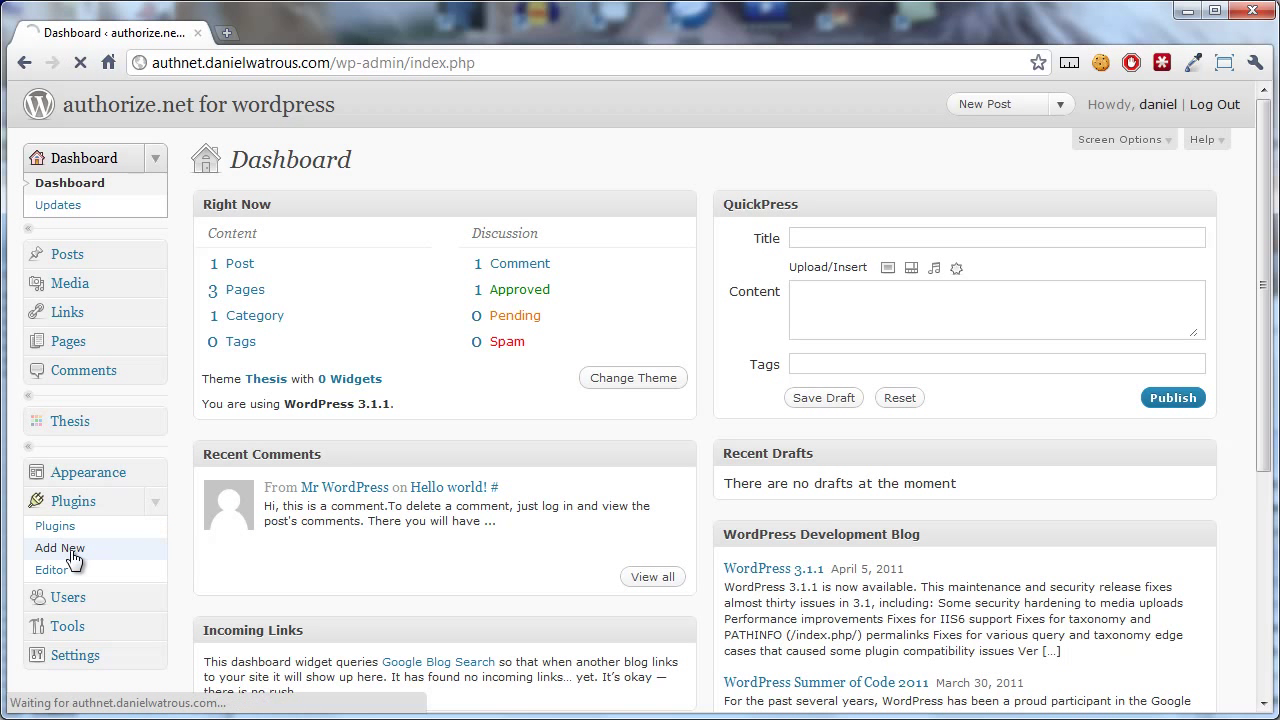
click(59, 547)
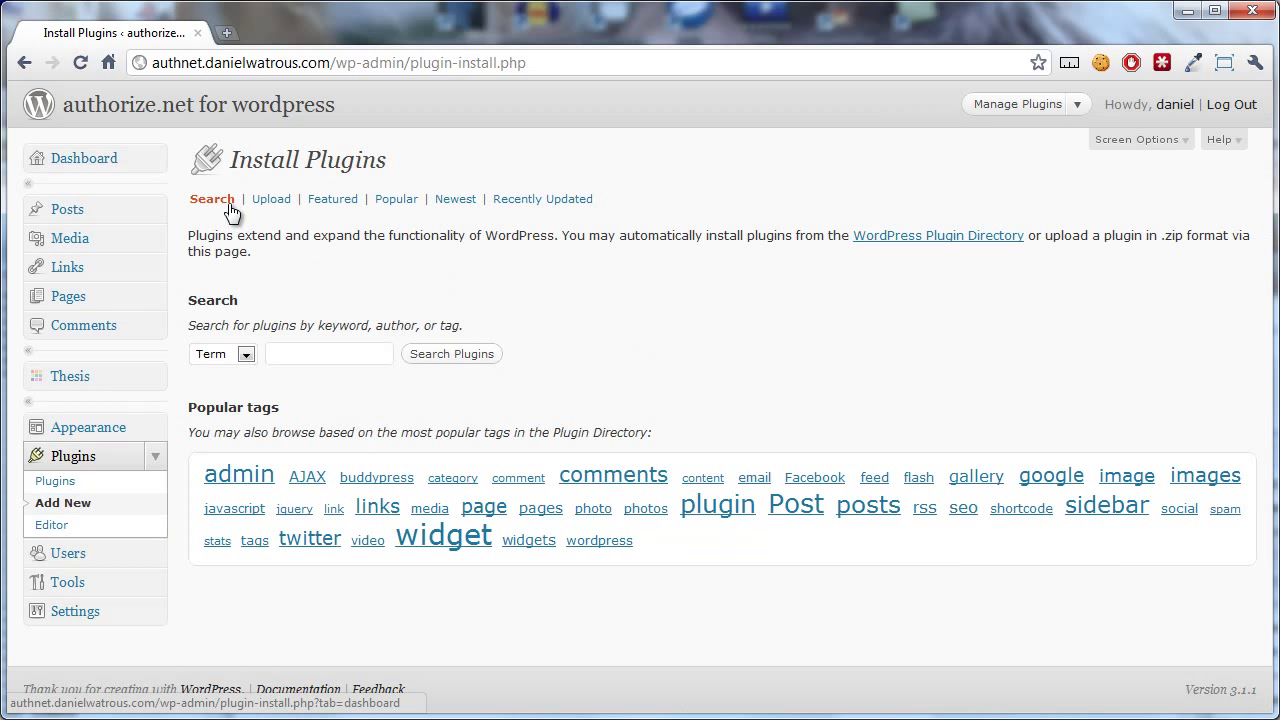
click(271, 199)
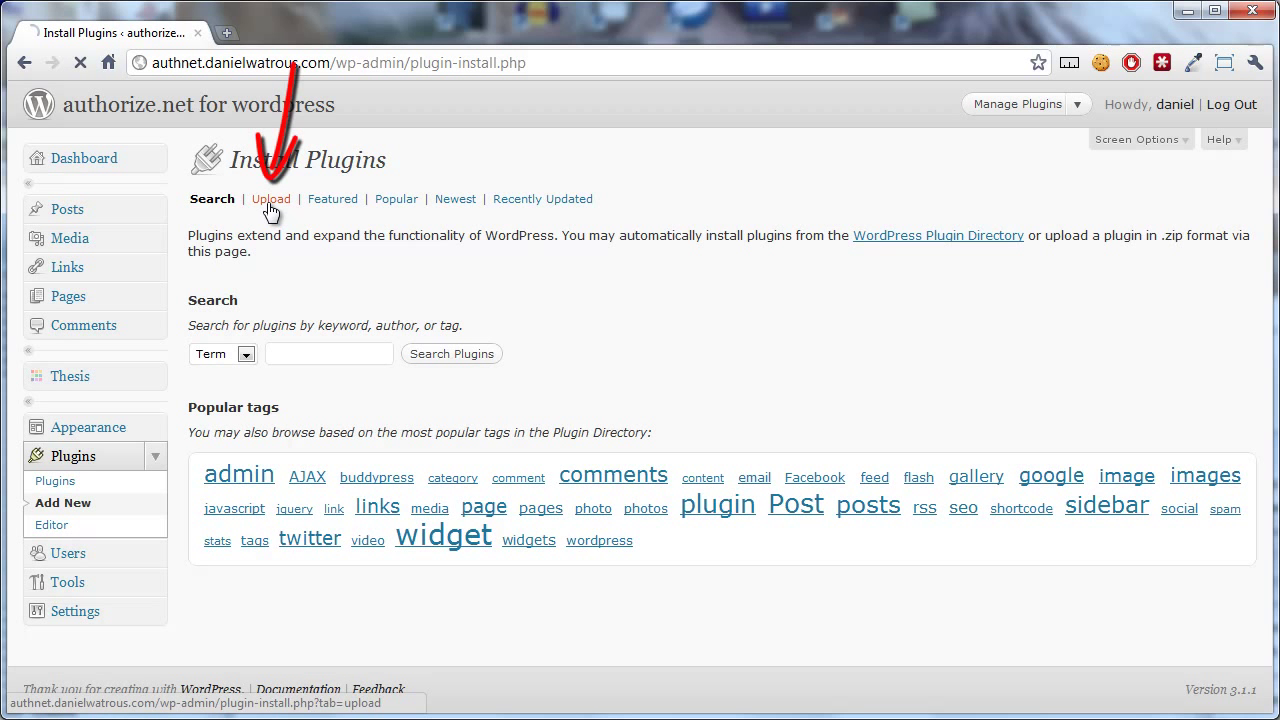
click(270, 199)
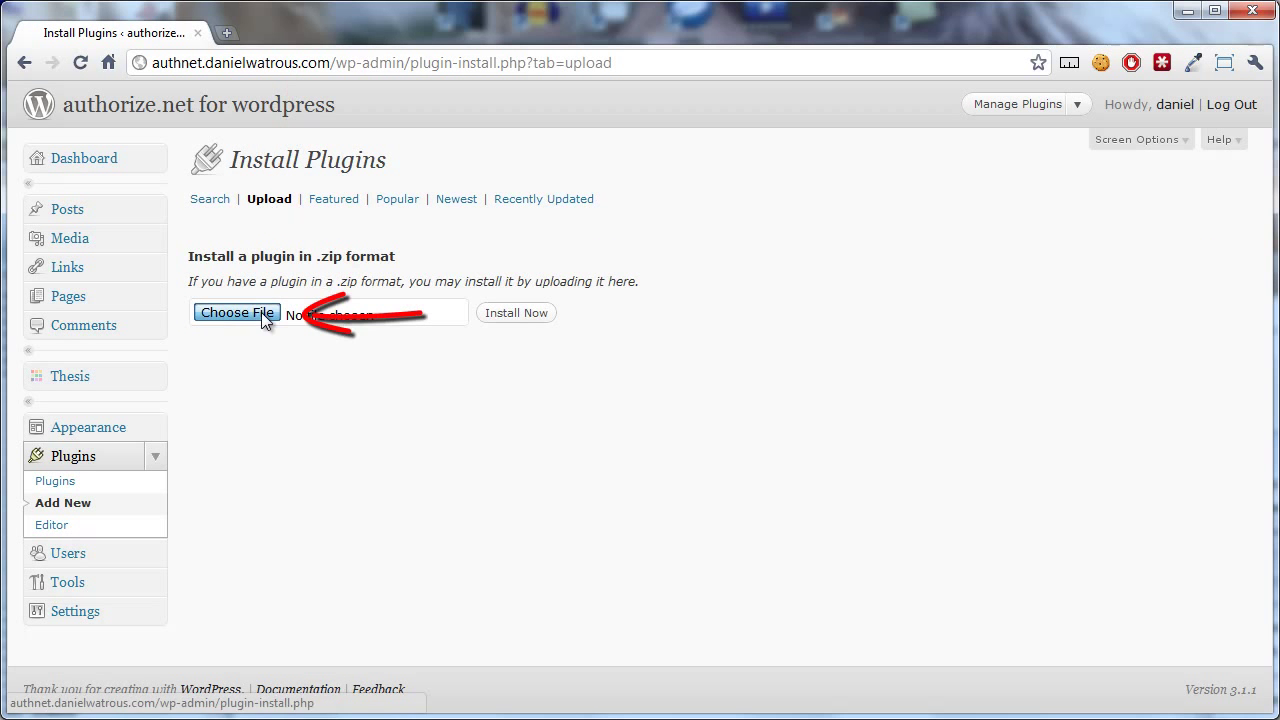
Select authnet_SoixnaEZJnJkgyBaMNPR.zip from the authnet-mwx folder for upload
click(236, 312)
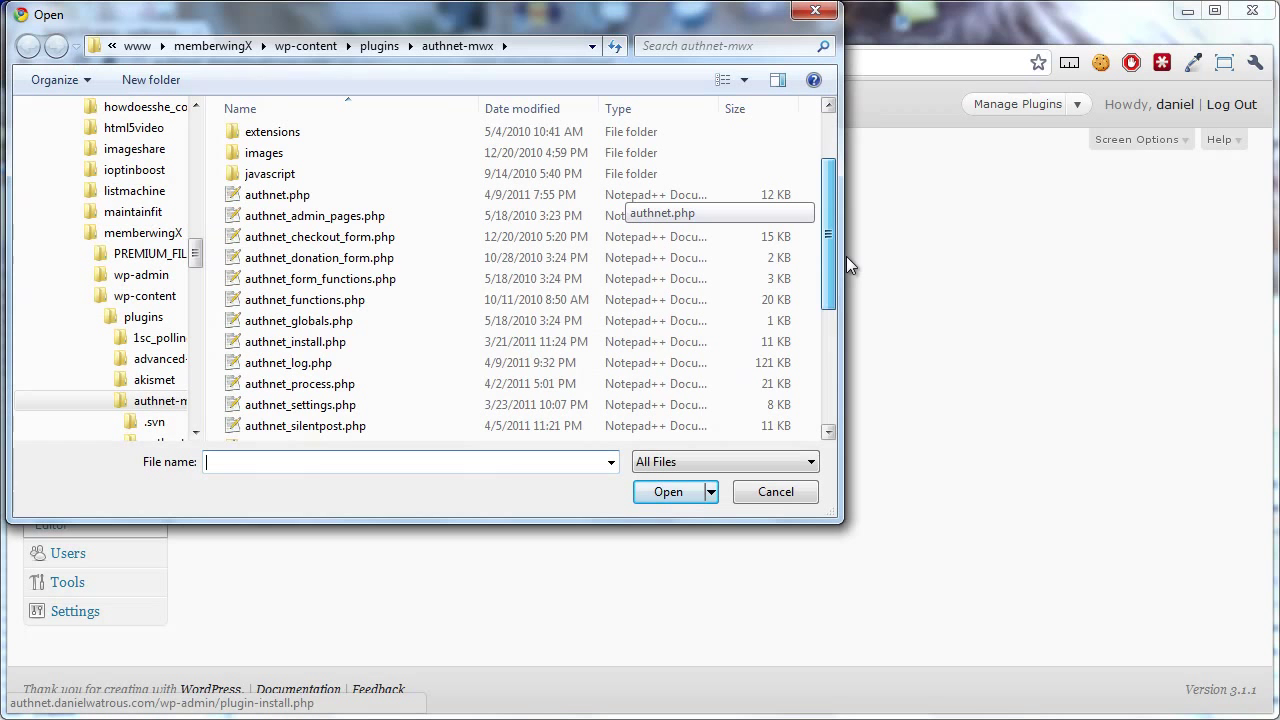
scroll(down, 3)
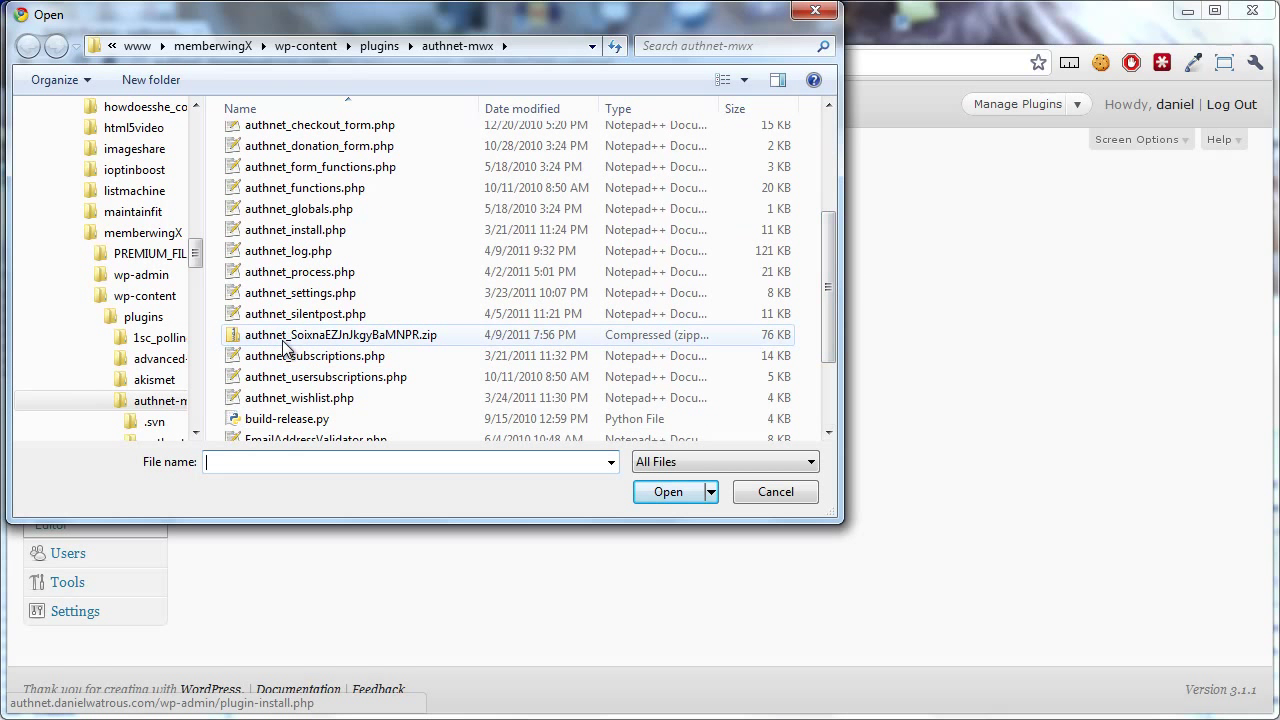
click(341, 334)
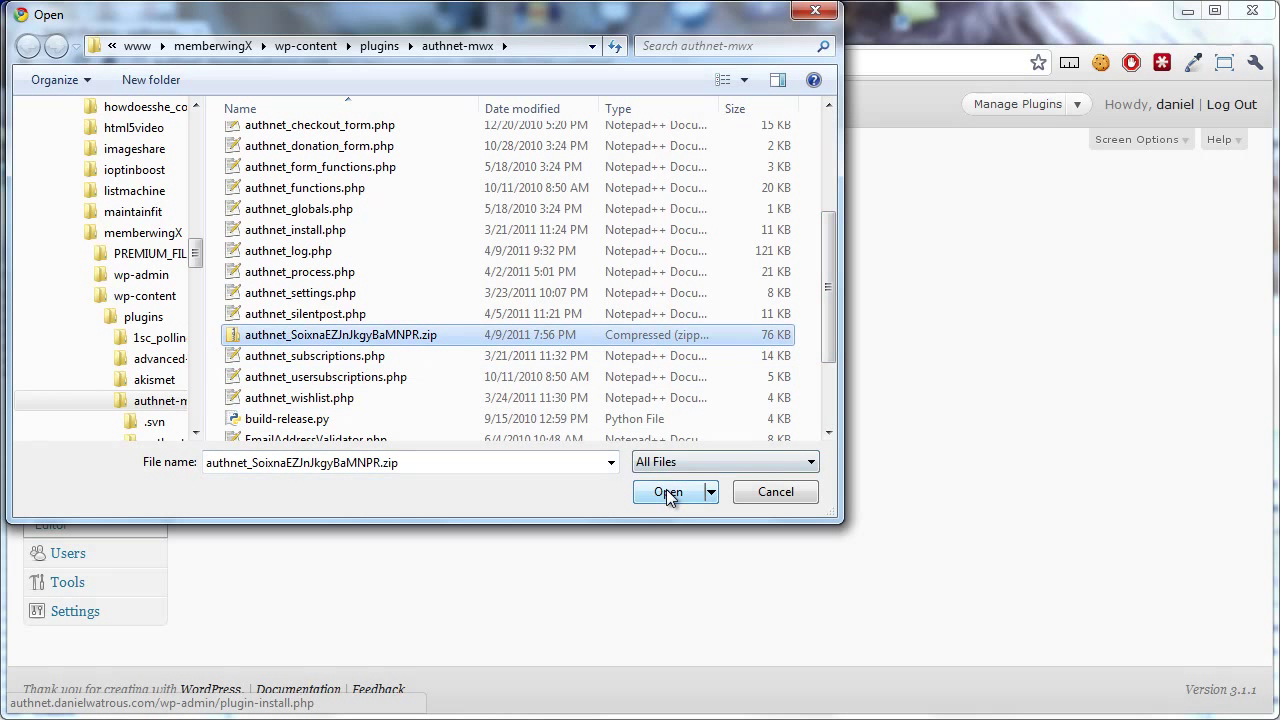
mouse_move(465, 340)
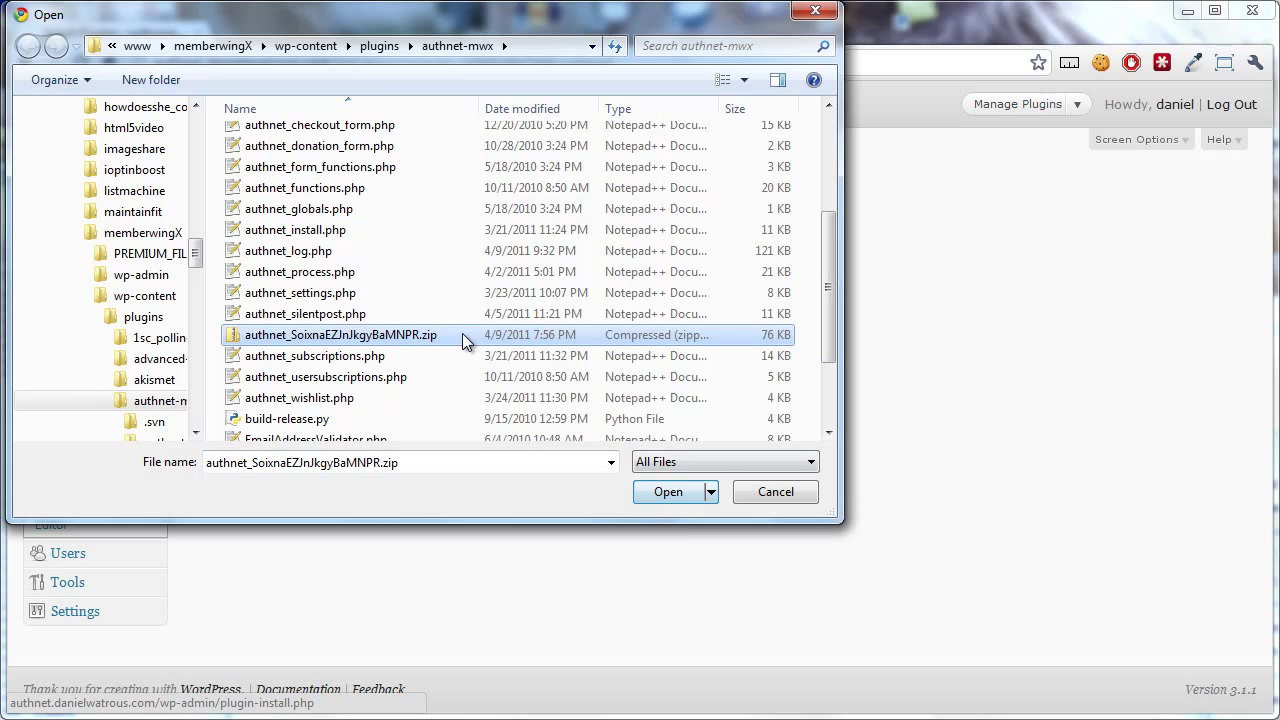
Confirm the authnet zip and install the plugin from it
click(668, 491)
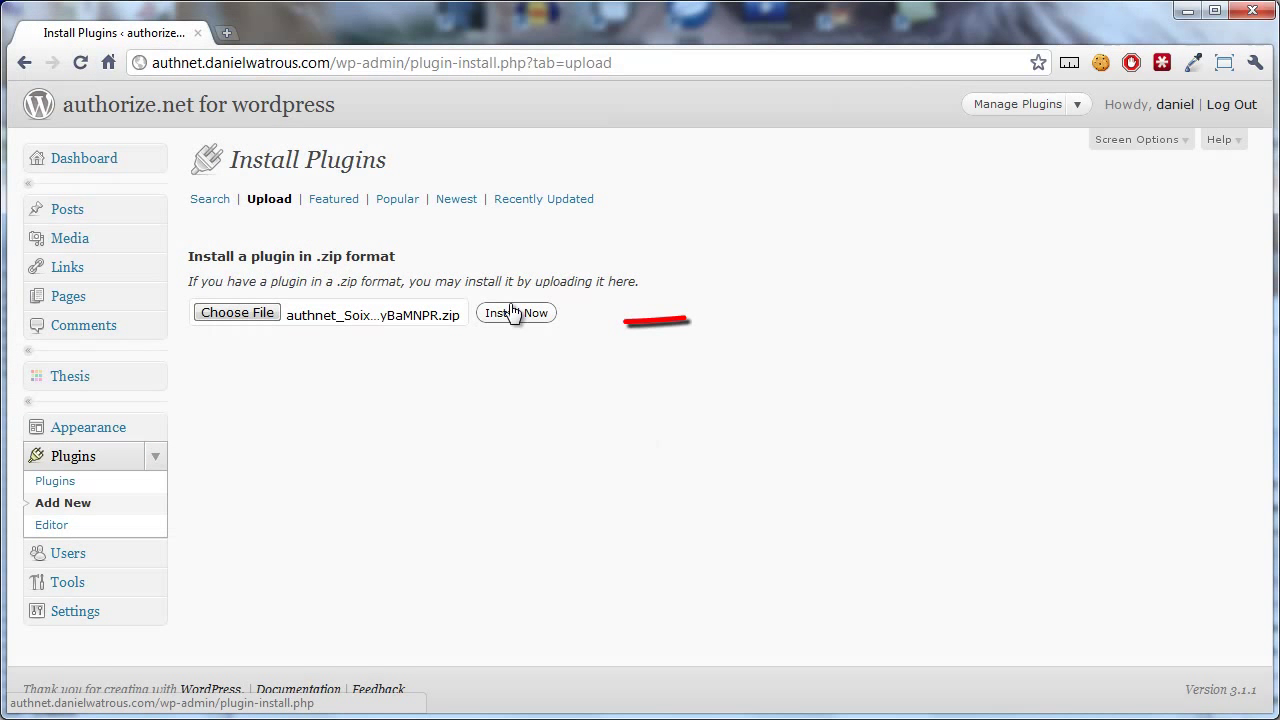
click(516, 312)
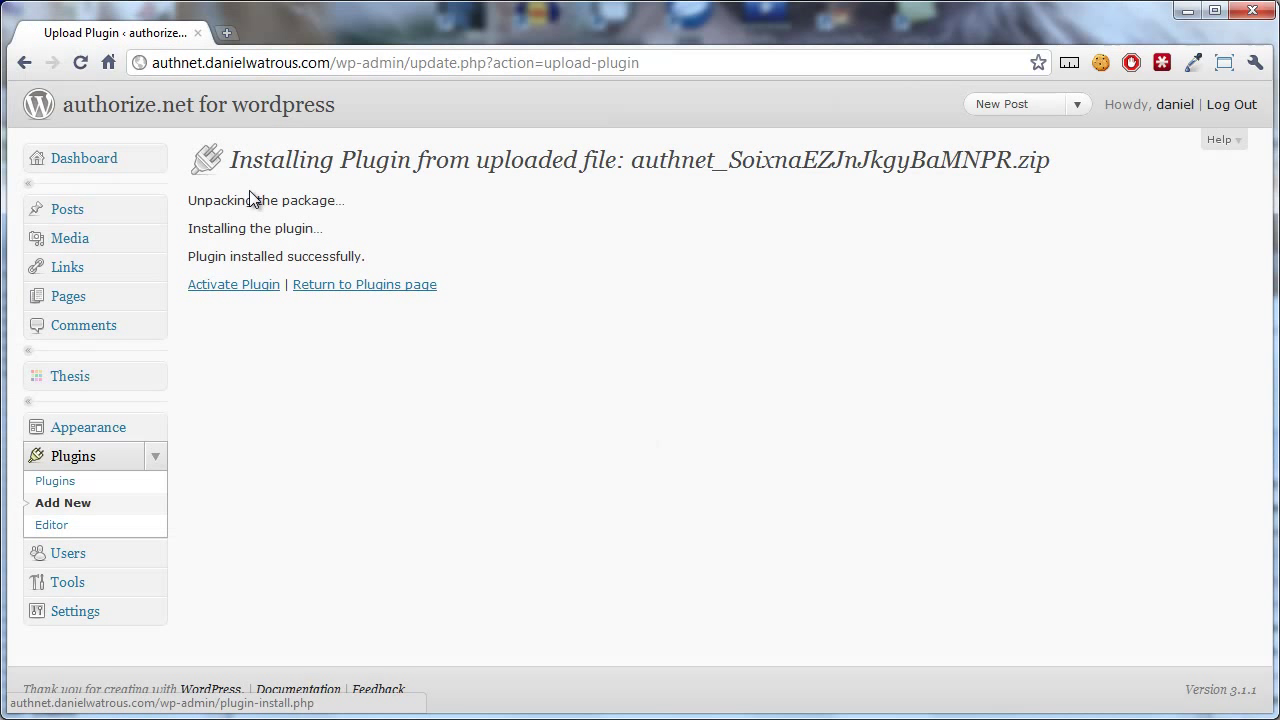
mouse_move(233, 284)
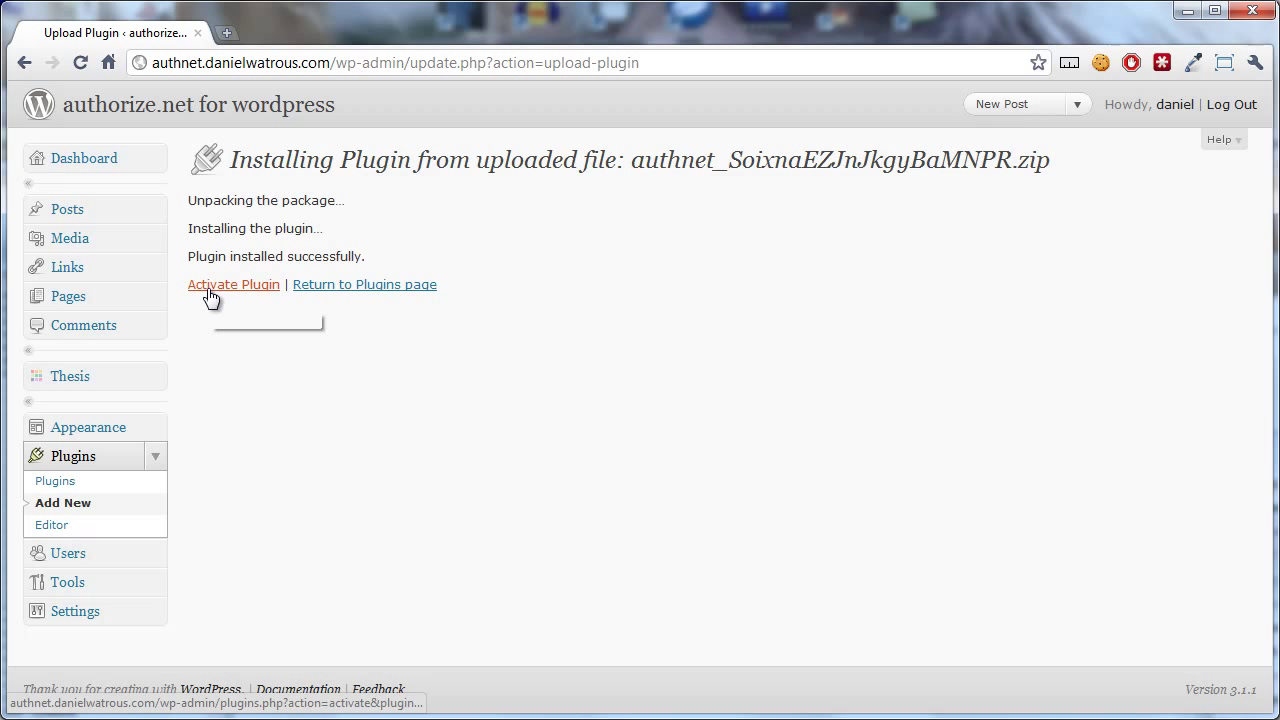
mouse_move(238, 297)
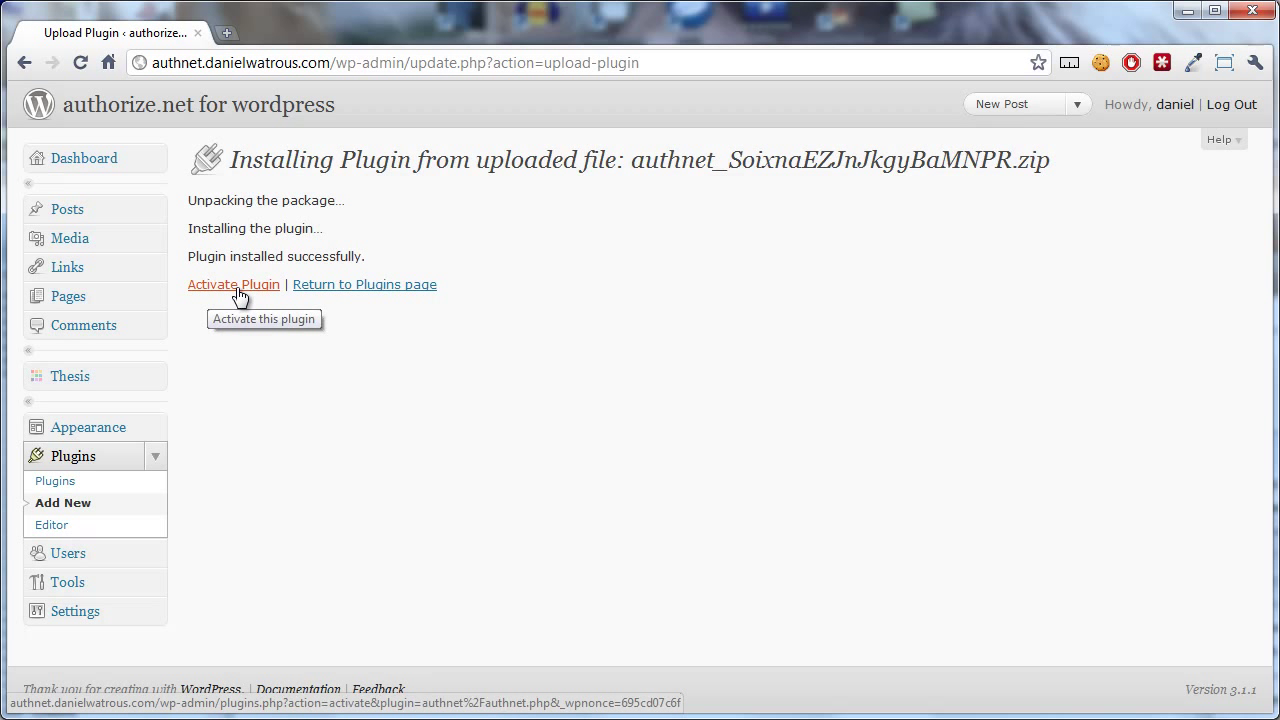
Activate the newly installed Authorize.net plugin
click(233, 284)
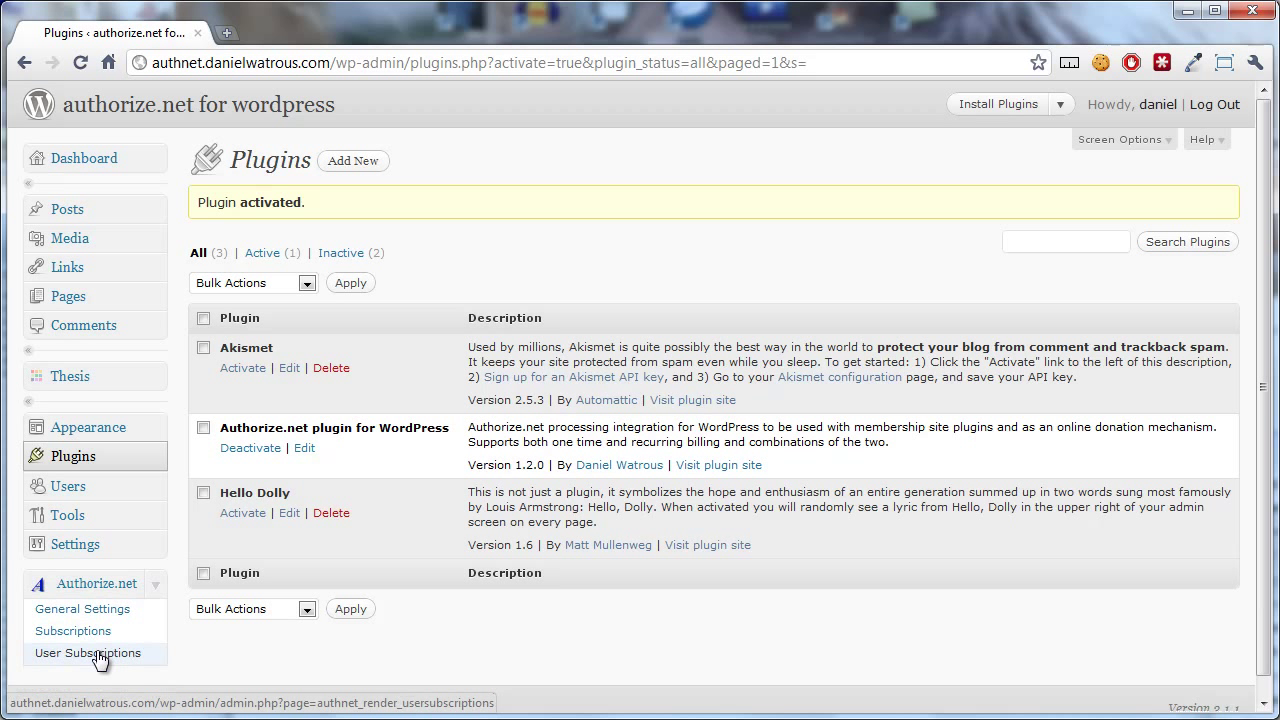
mouse_move(232, 651)
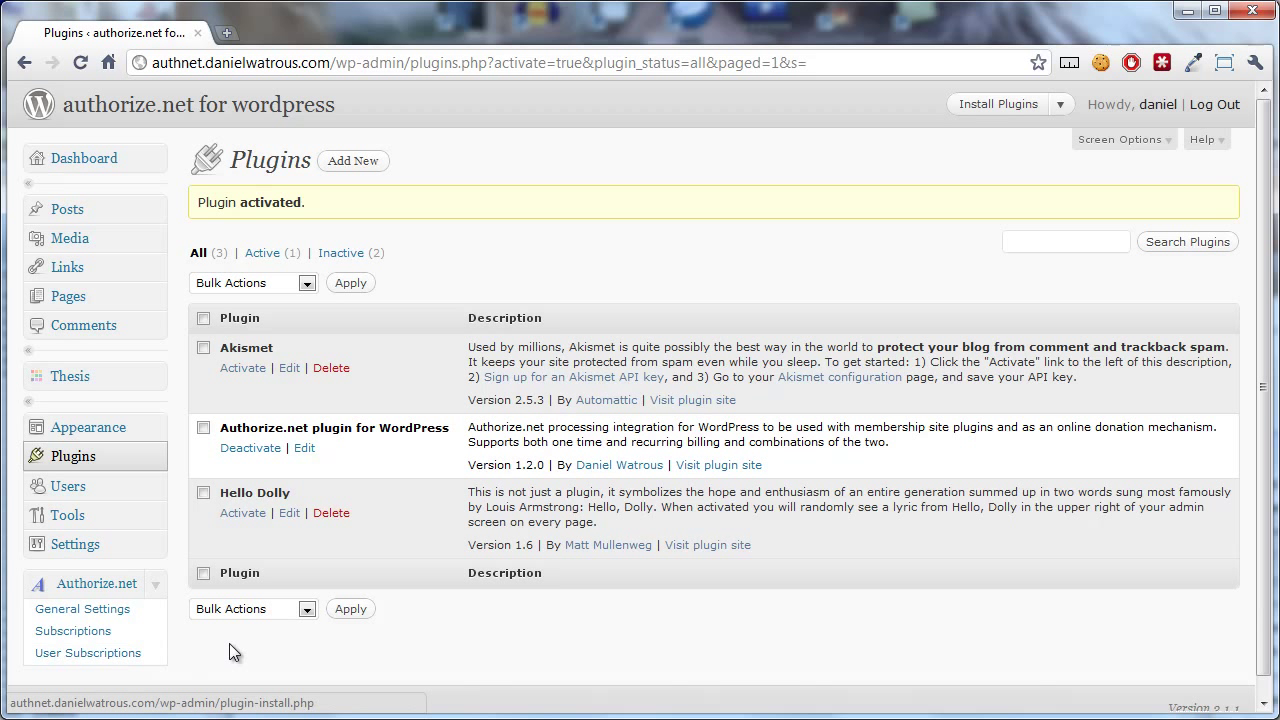